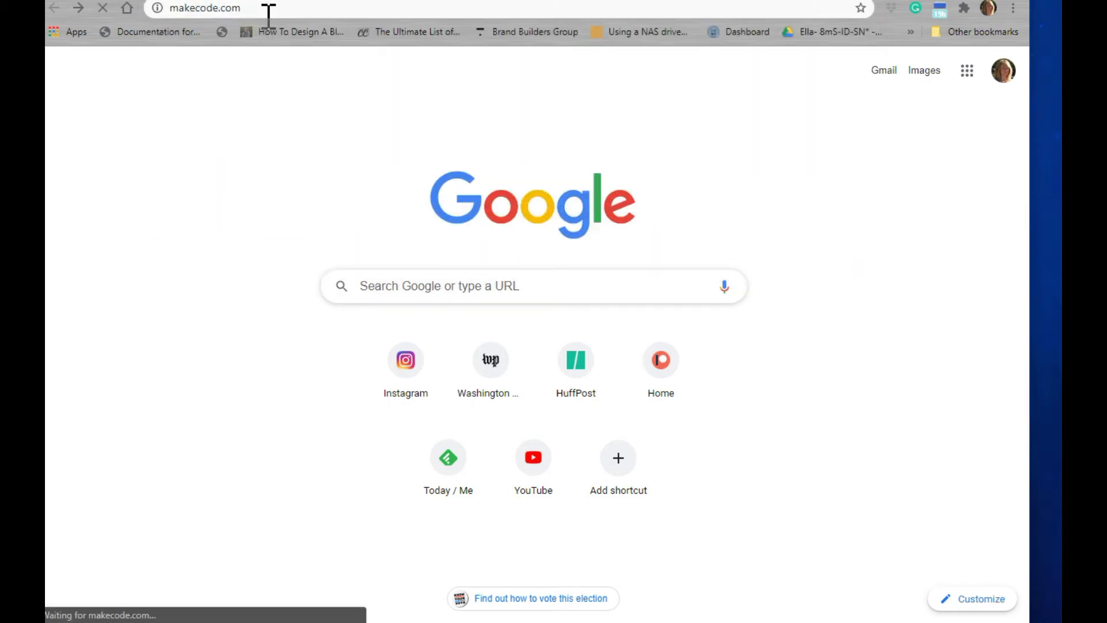
Go to makecode.com and choose the micro:bit editor.
{"action": "key", "text": "Return"}
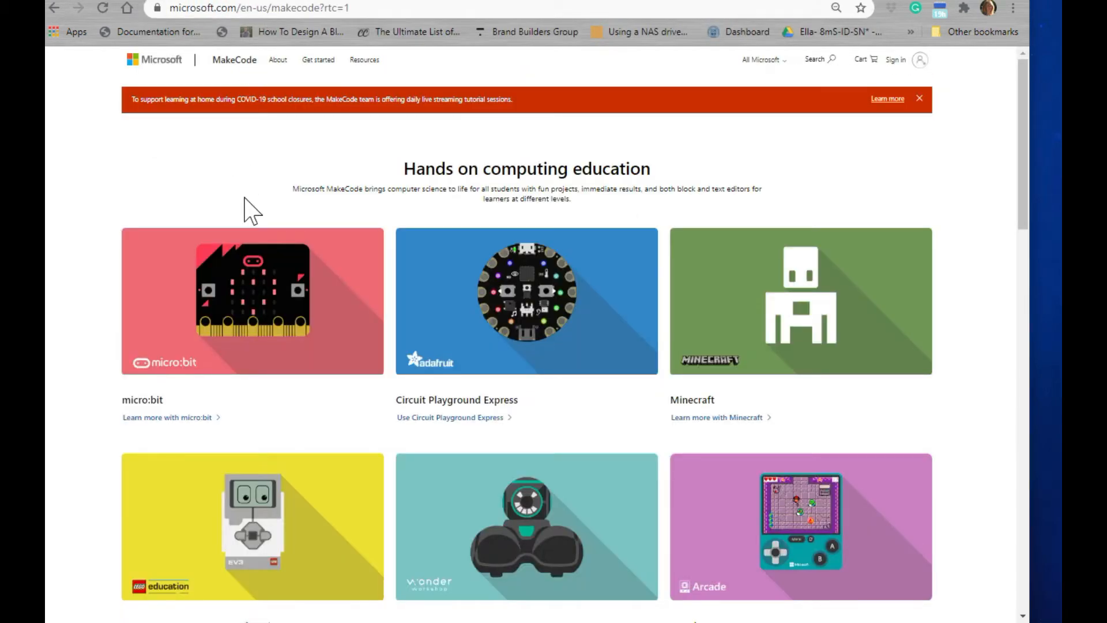
{"action": "mouse_move", "coordinate": [249, 286]}
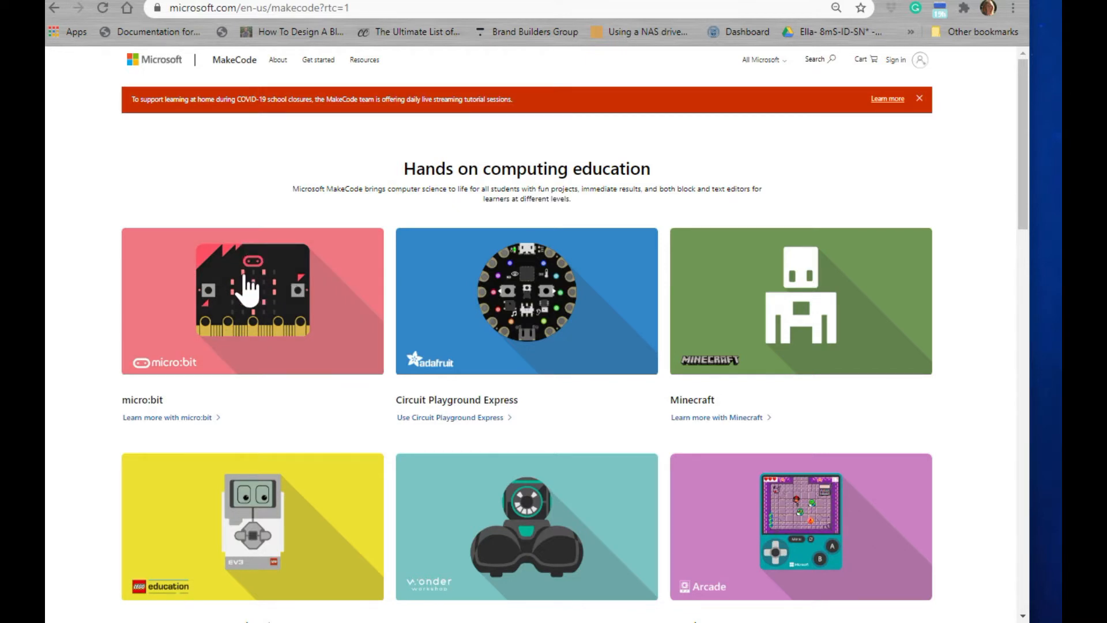
{"action": "left_click", "coordinate": [251, 300]}
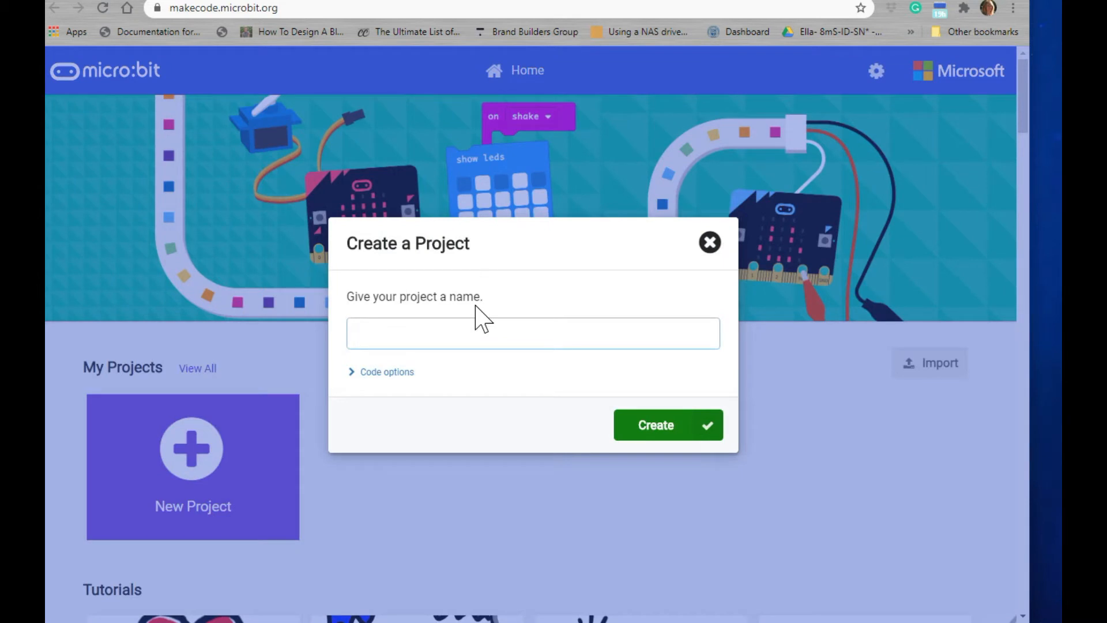
Name the new project 'touchsensor' and create it, opening the blocks editor.
{"action": "type", "text": "touchsen"}
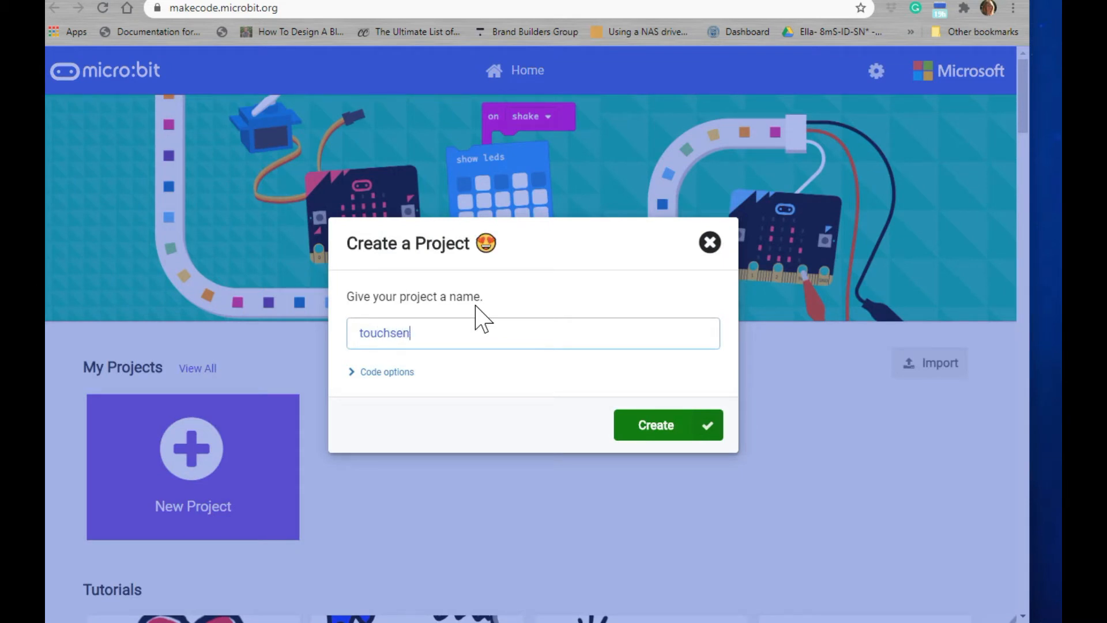
{"action": "type", "text": "sor"}
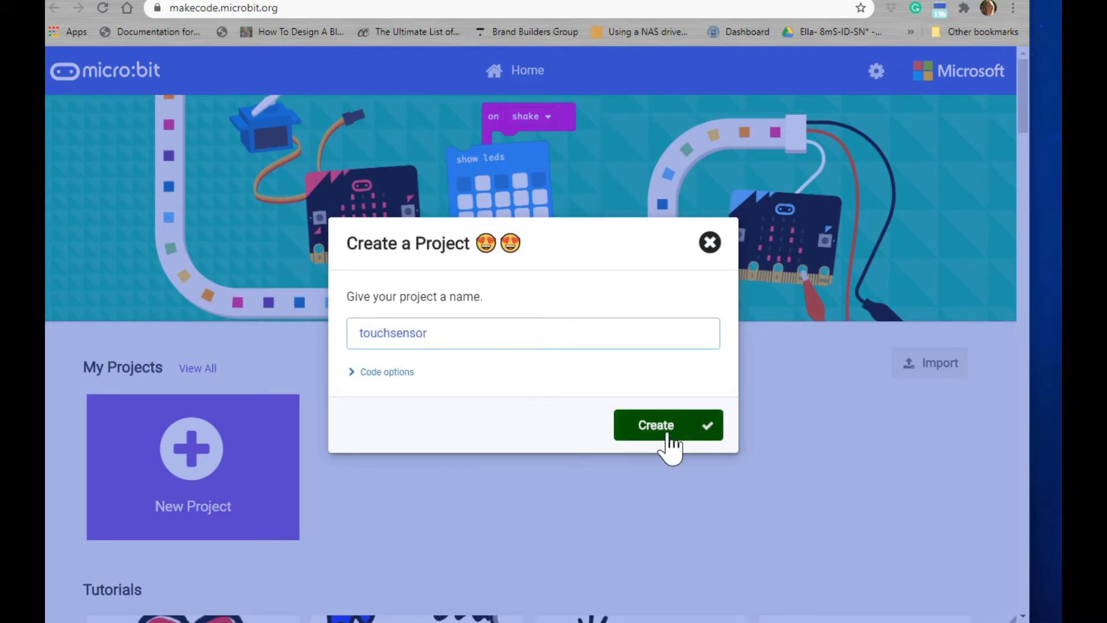
{"action": "left_click", "coordinate": [667, 424]}
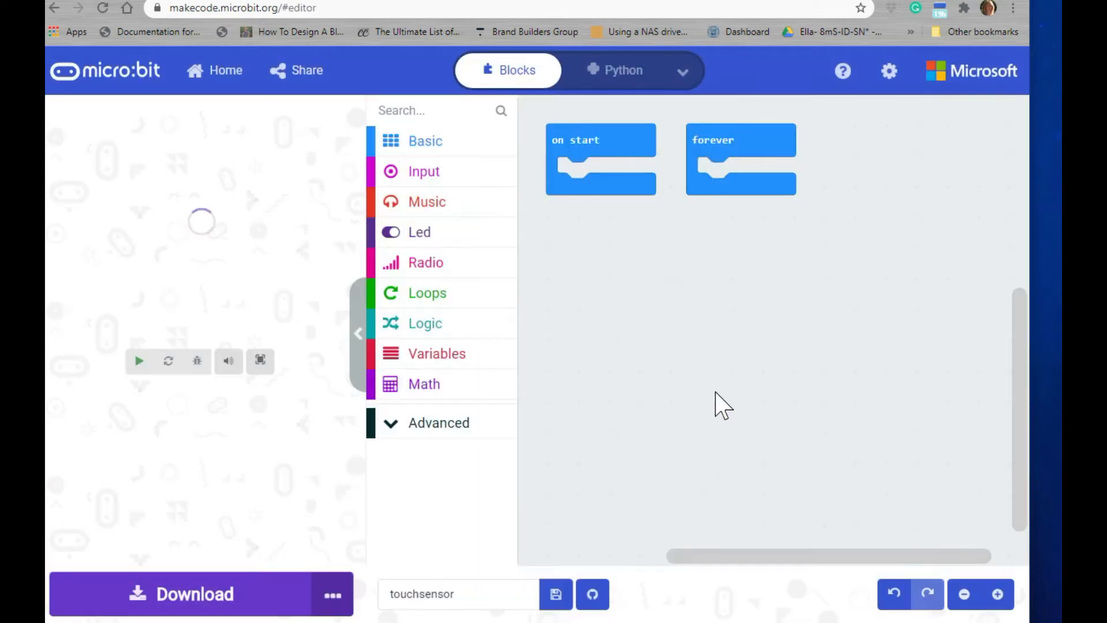
{"action": "mouse_move", "coordinate": [579, 155]}
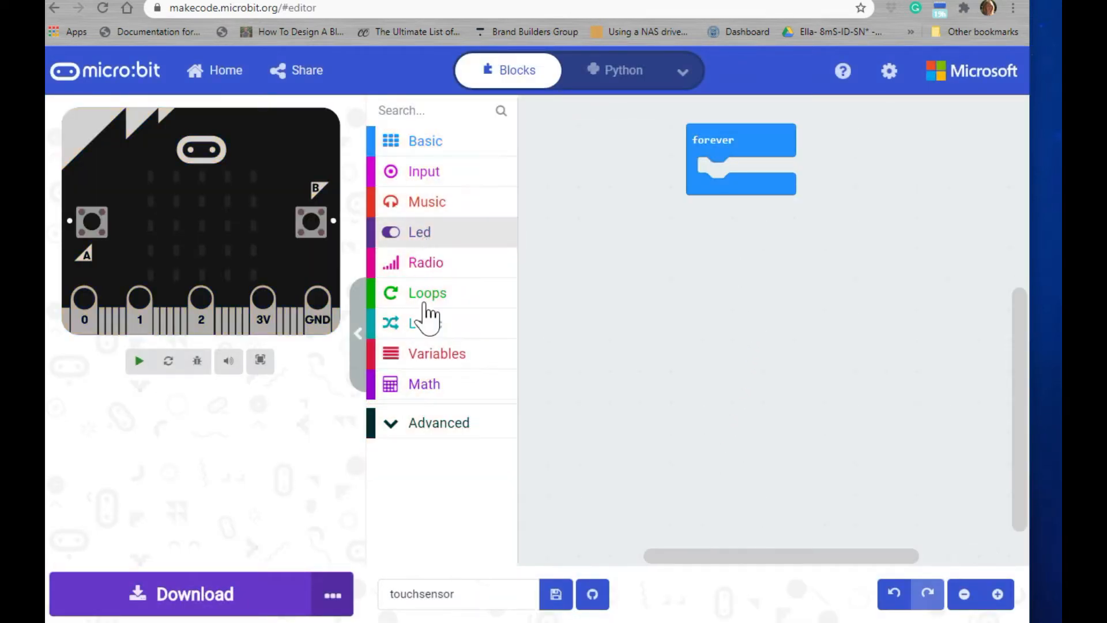
Remove on start and place a Logic if-else block inside the forever loop.
{"action": "left_click", "coordinate": [425, 323]}
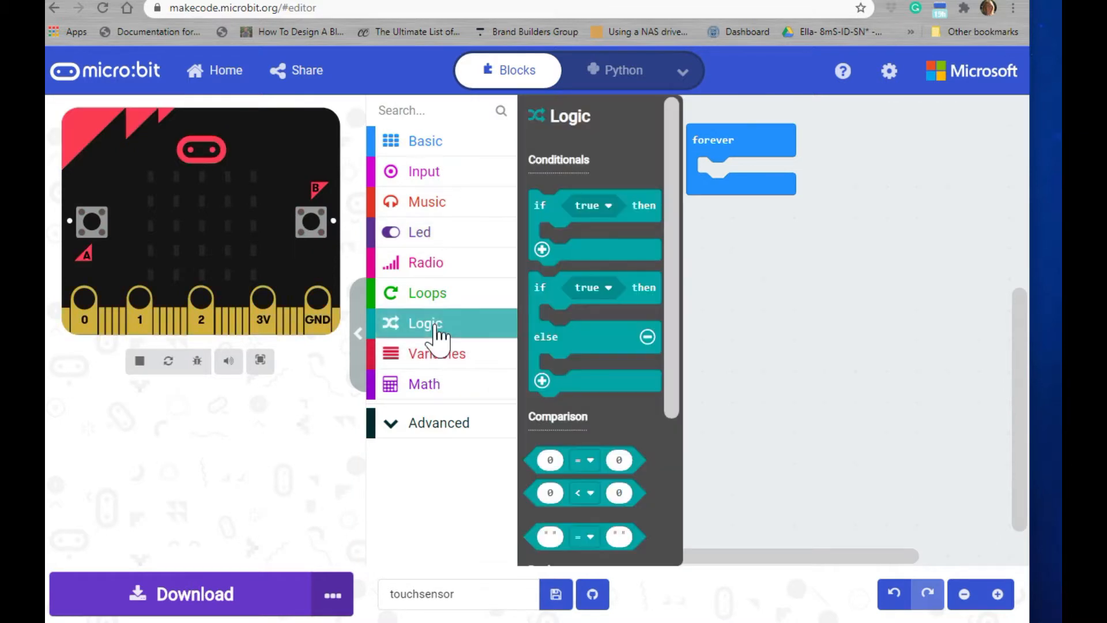
{"action": "mouse_move", "coordinate": [558, 290]}
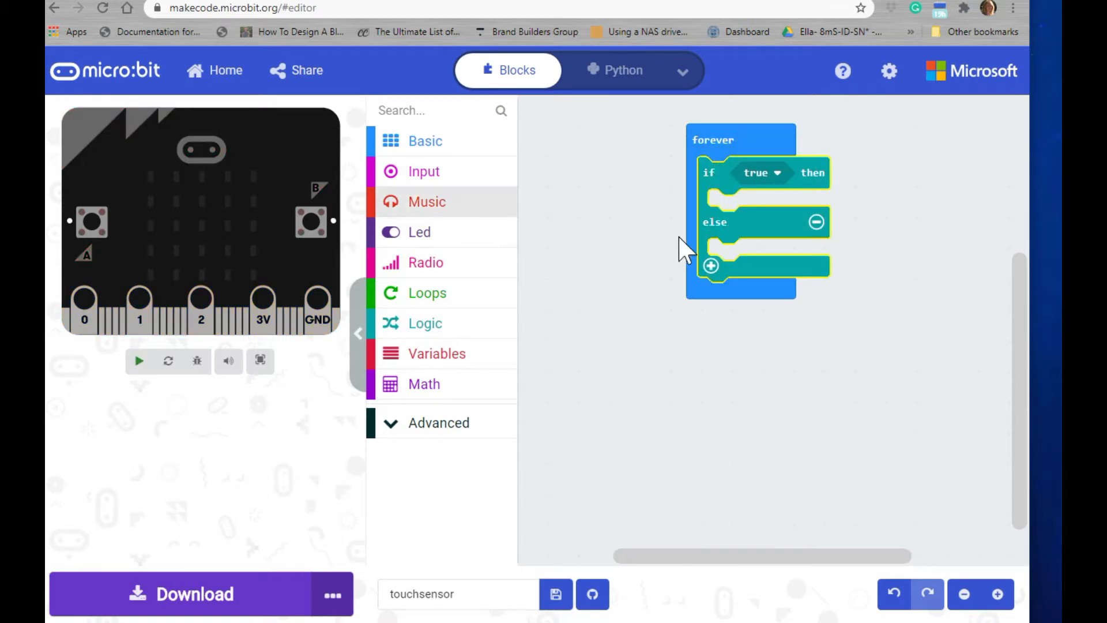
{"action": "left_click", "coordinate": [138, 361]}
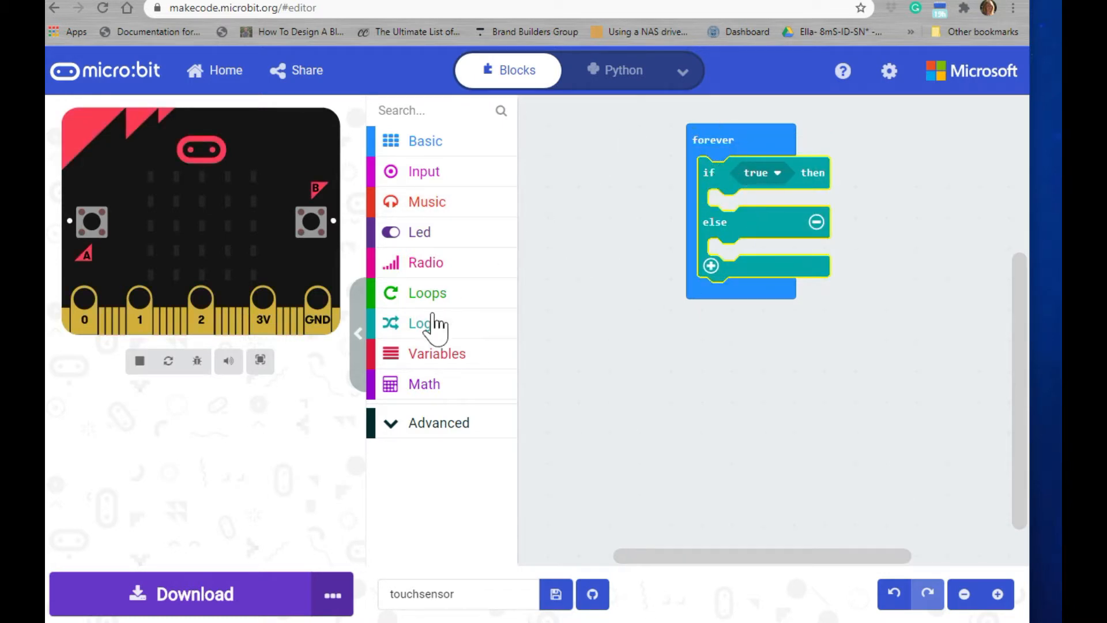
{"action": "mouse_move", "coordinate": [423, 149]}
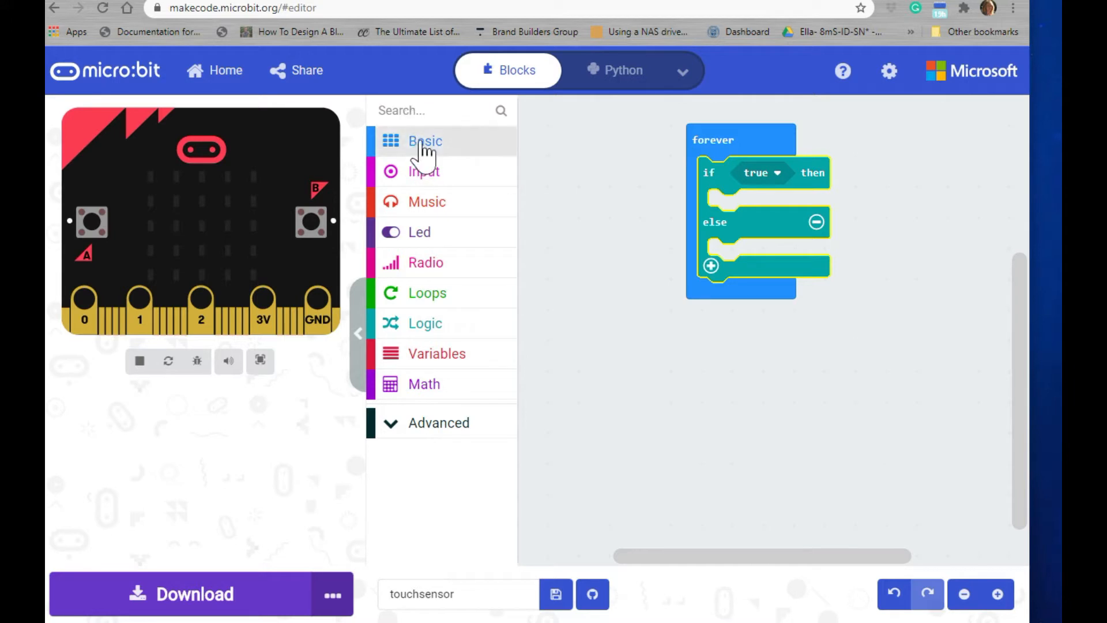
{"action": "left_click", "coordinate": [424, 170]}
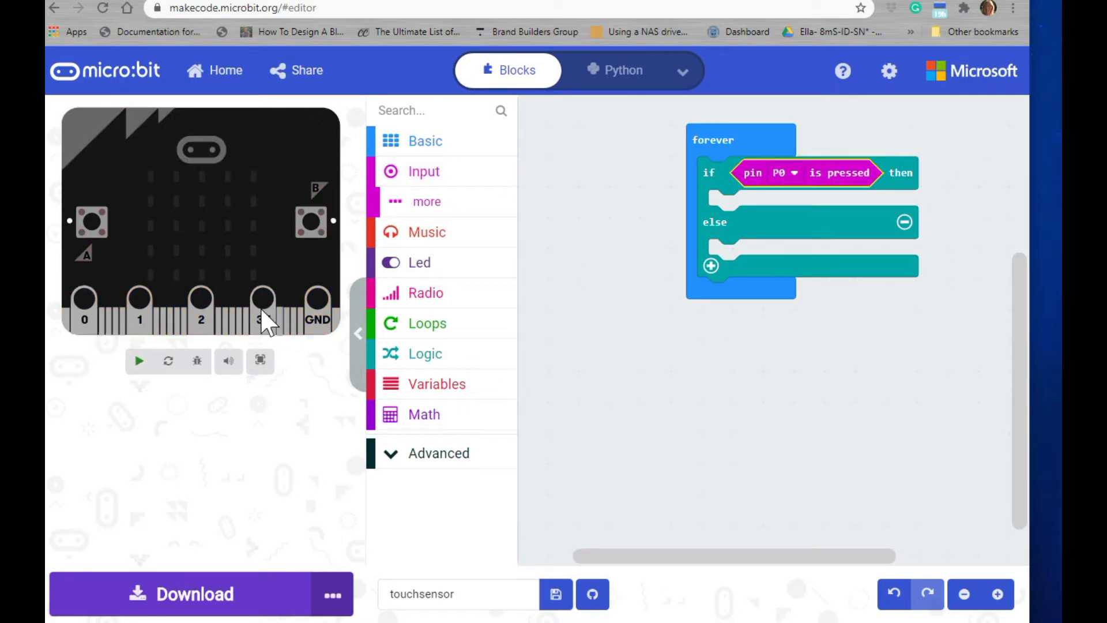
Make the if condition test whether pin P0 is pressed.
{"action": "left_click", "coordinate": [140, 361]}
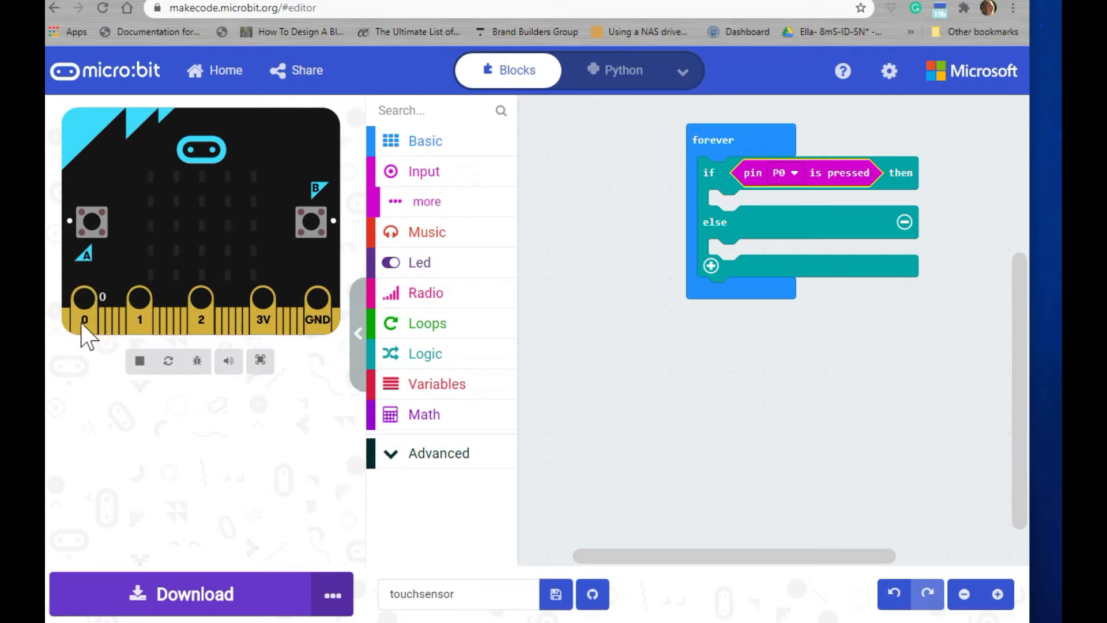
{"action": "mouse_move", "coordinate": [655, 249]}
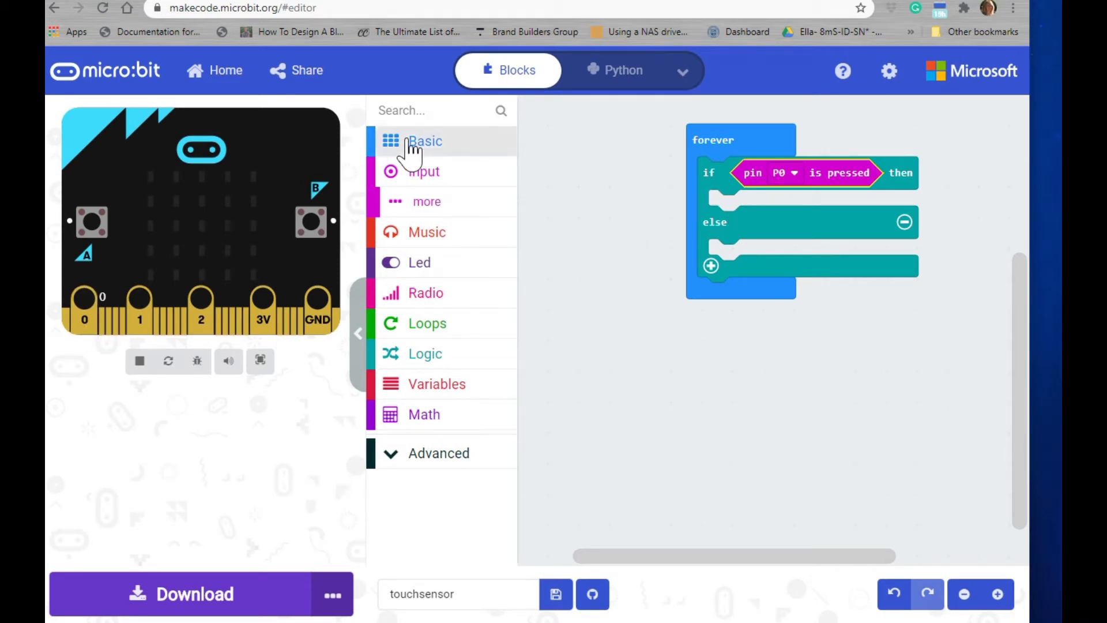
{"action": "left_click", "coordinate": [424, 141]}
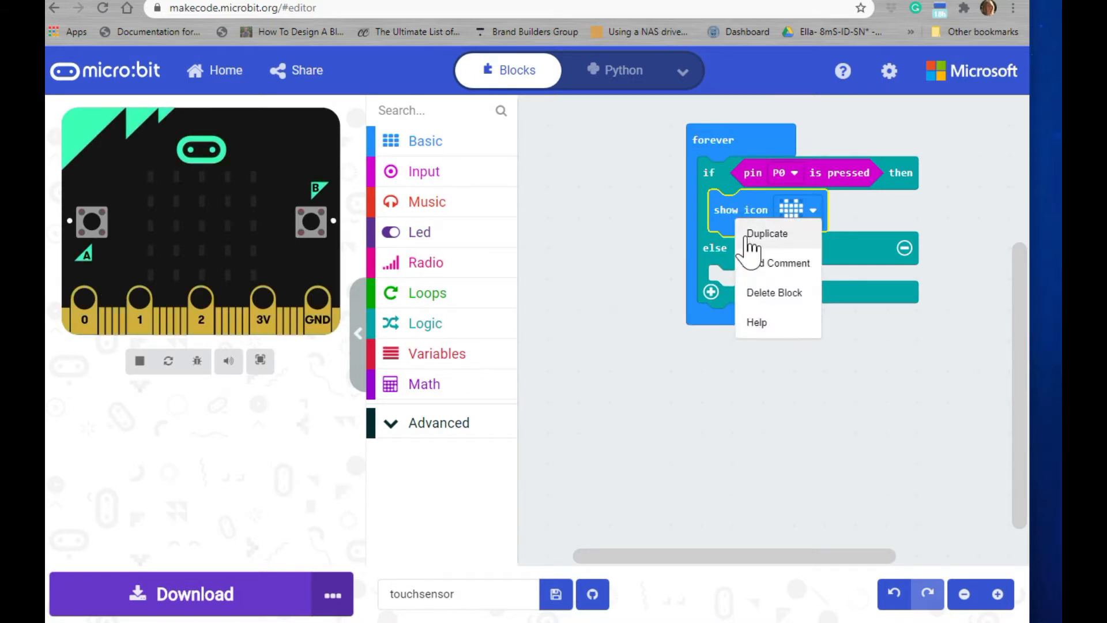
Duplicate the heart show icon block into else and switch it to the stick figure.
{"action": "left_click", "coordinate": [767, 233]}
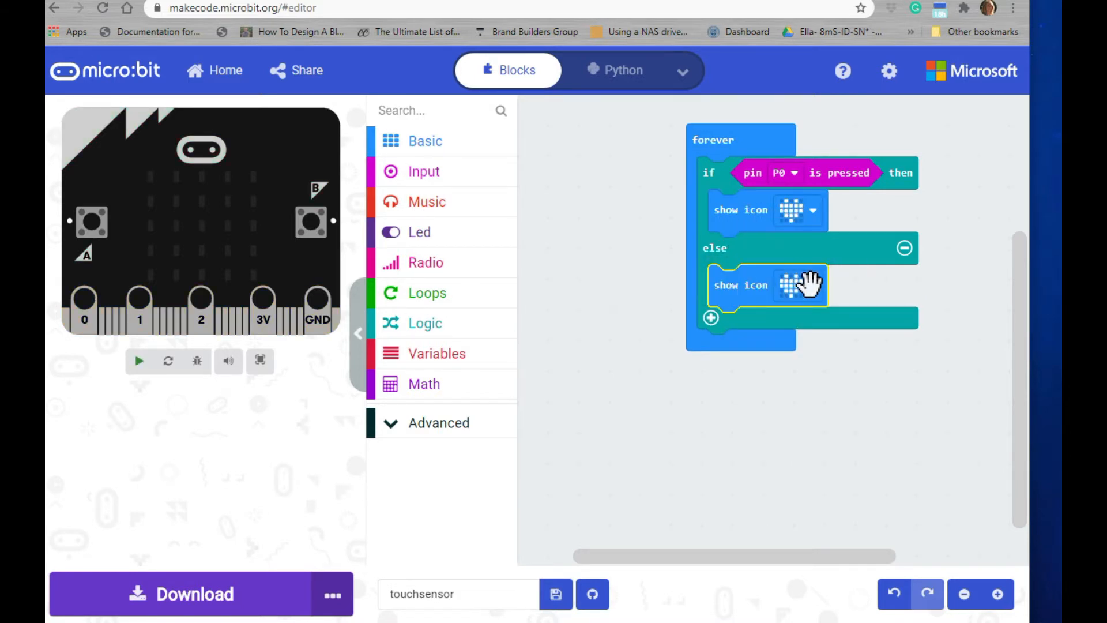
{"action": "left_click", "coordinate": [798, 285]}
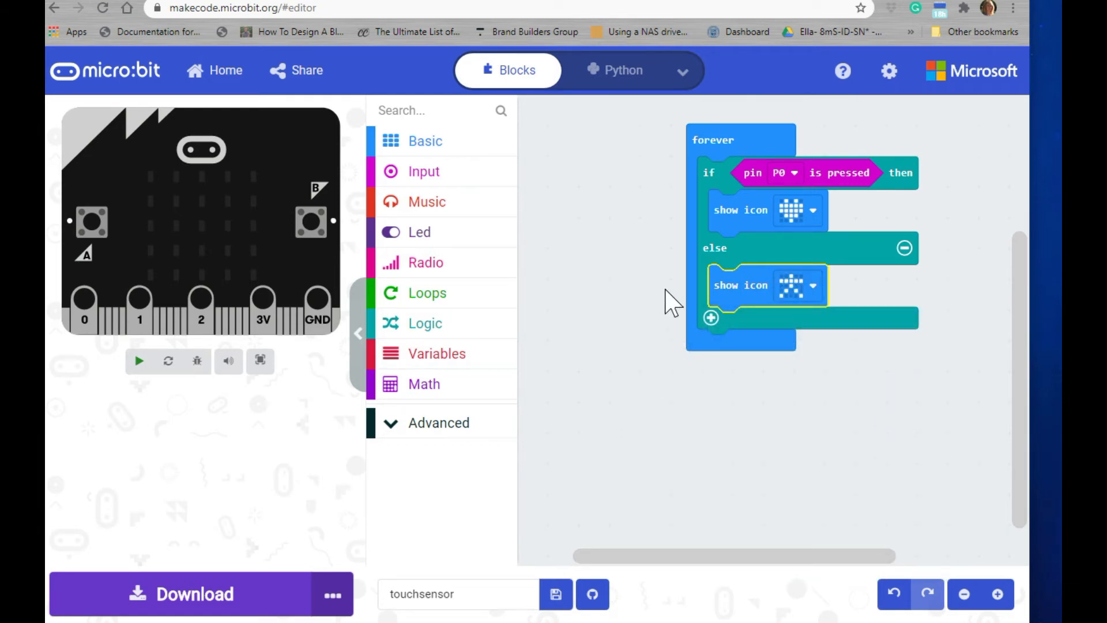
{"action": "left_click", "coordinate": [140, 361]}
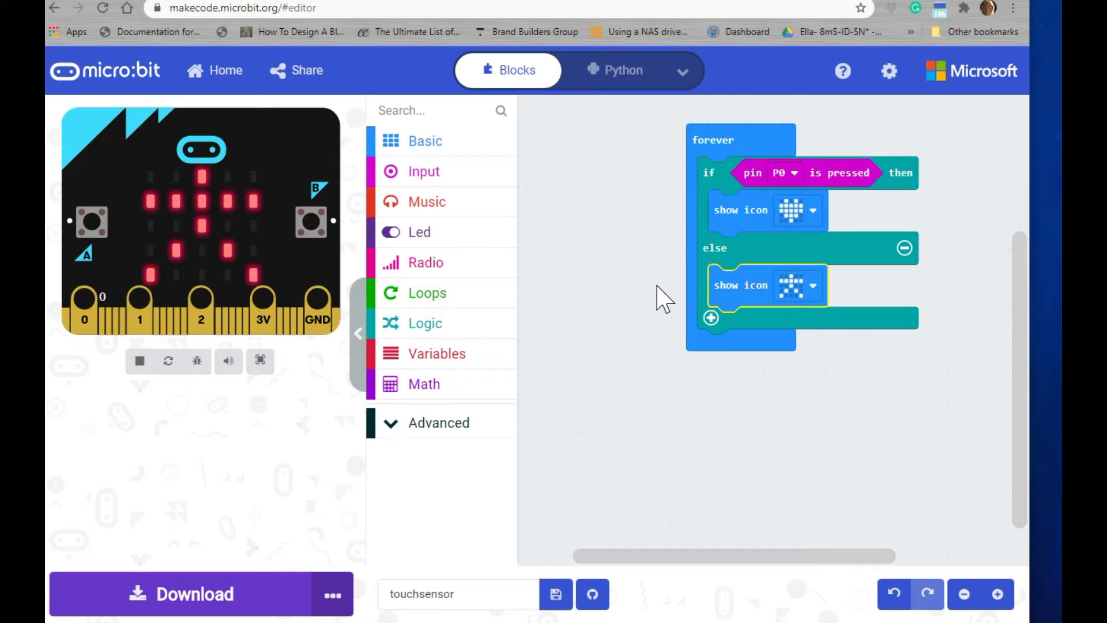
{"action": "left_click", "coordinate": [84, 318]}
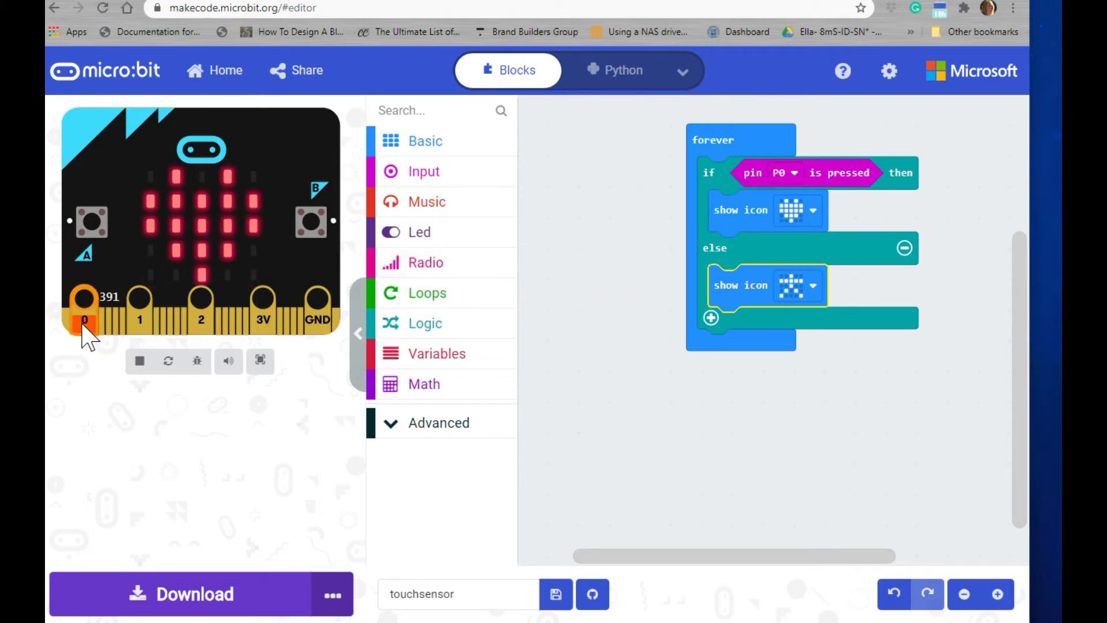
{"action": "left_click", "coordinate": [83, 302]}
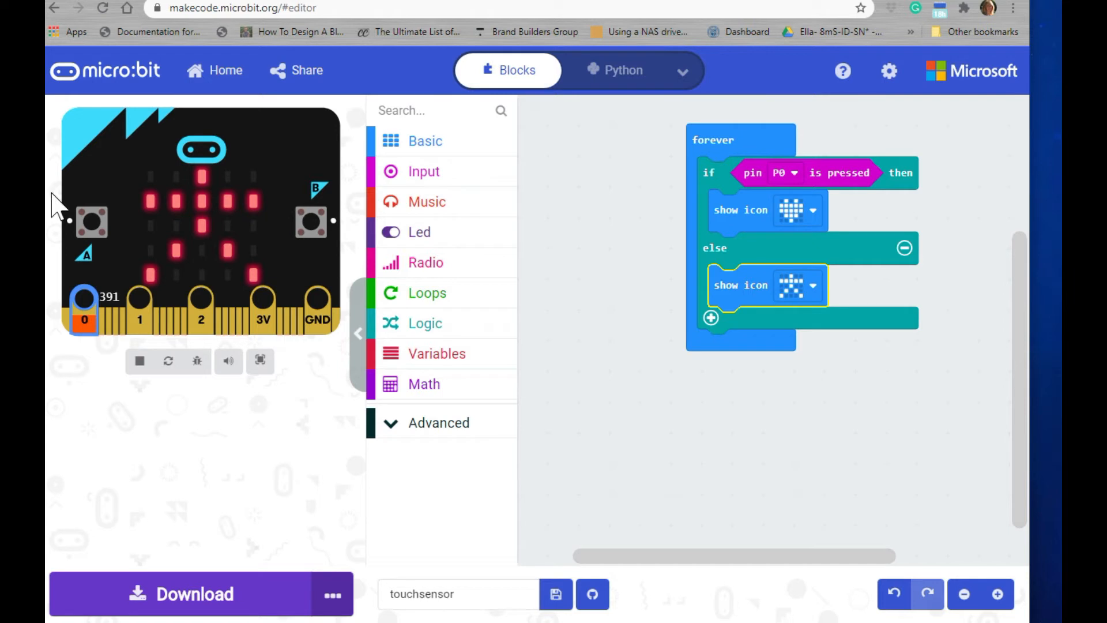
{"action": "mouse_move", "coordinate": [60, 434]}
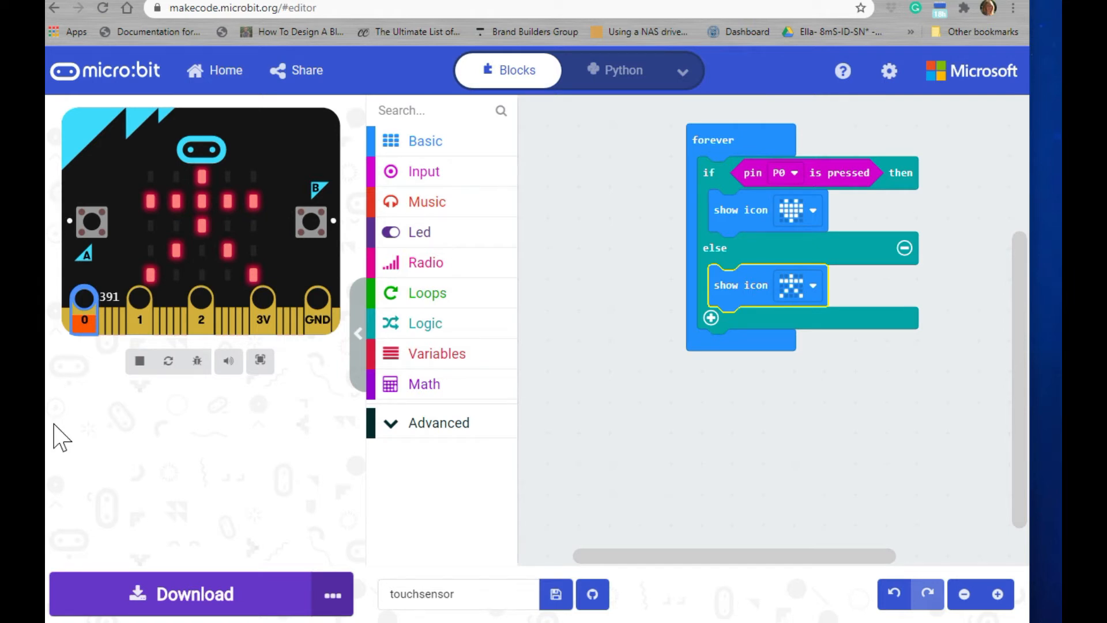
{"action": "mouse_move", "coordinate": [169, 599]}
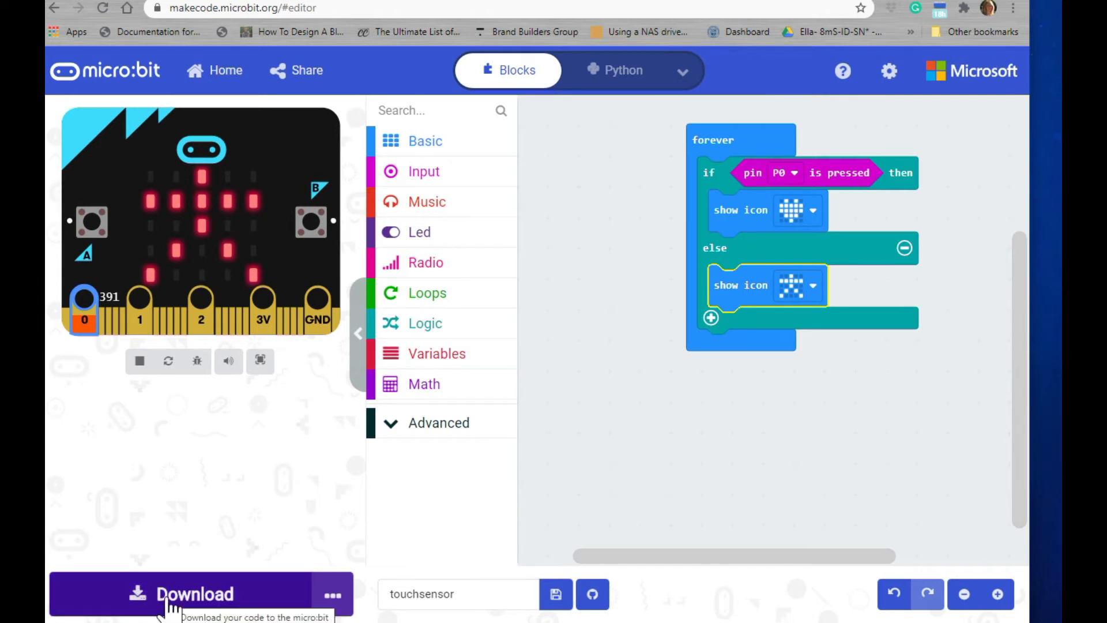
Download the program as microbit-touchsensor.hex onto the MICROBIT (D:) drive.
{"action": "left_click", "coordinate": [196, 594]}
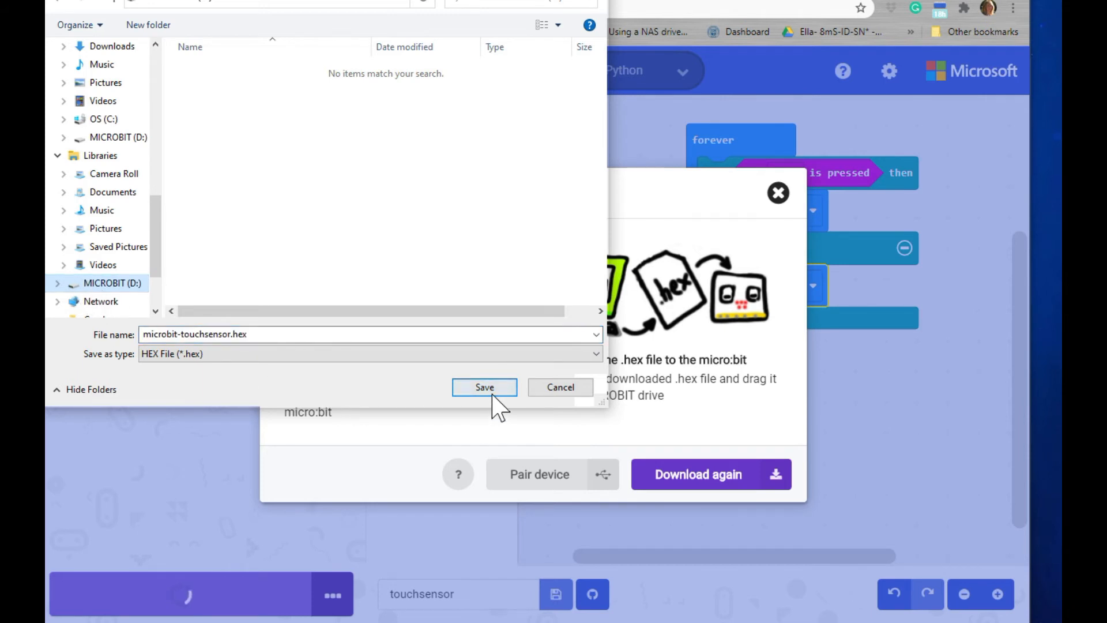
{"action": "left_click", "coordinate": [483, 388]}
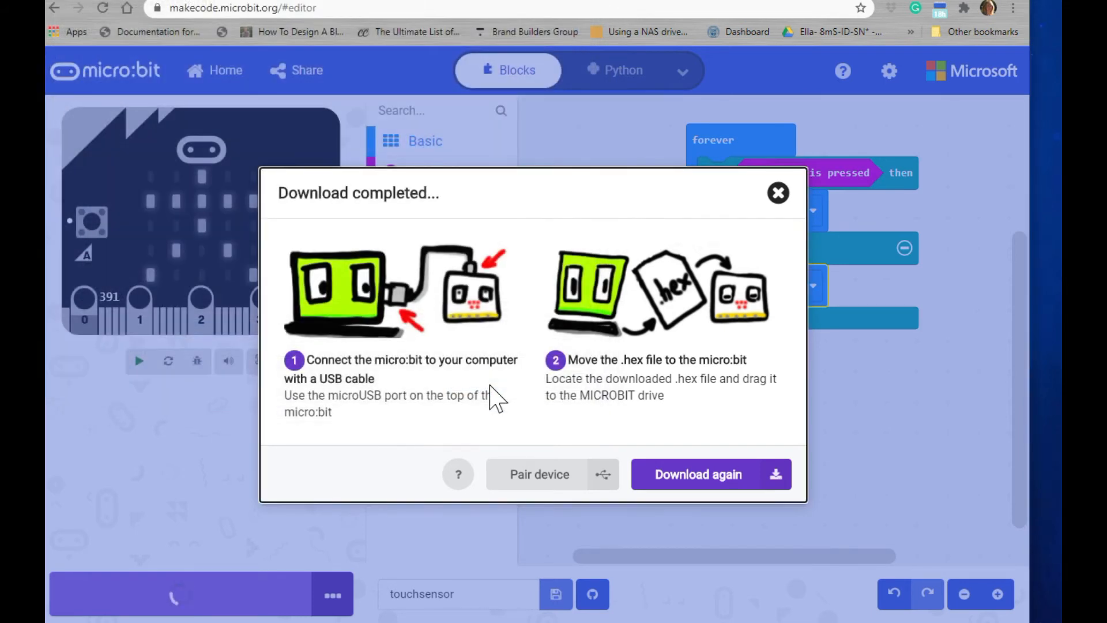